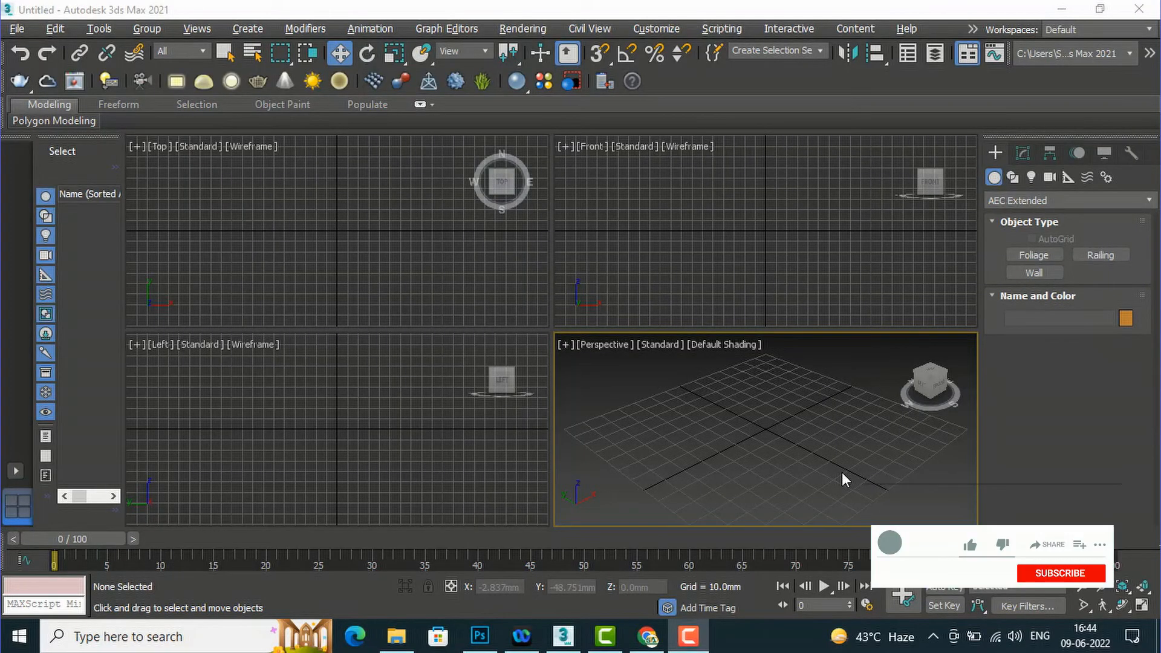
Activate the AEC Extended Wall tool with 230 mm width and 3000 mm height and review its parameters
{"action": "left_click", "coordinate": [968, 544]}
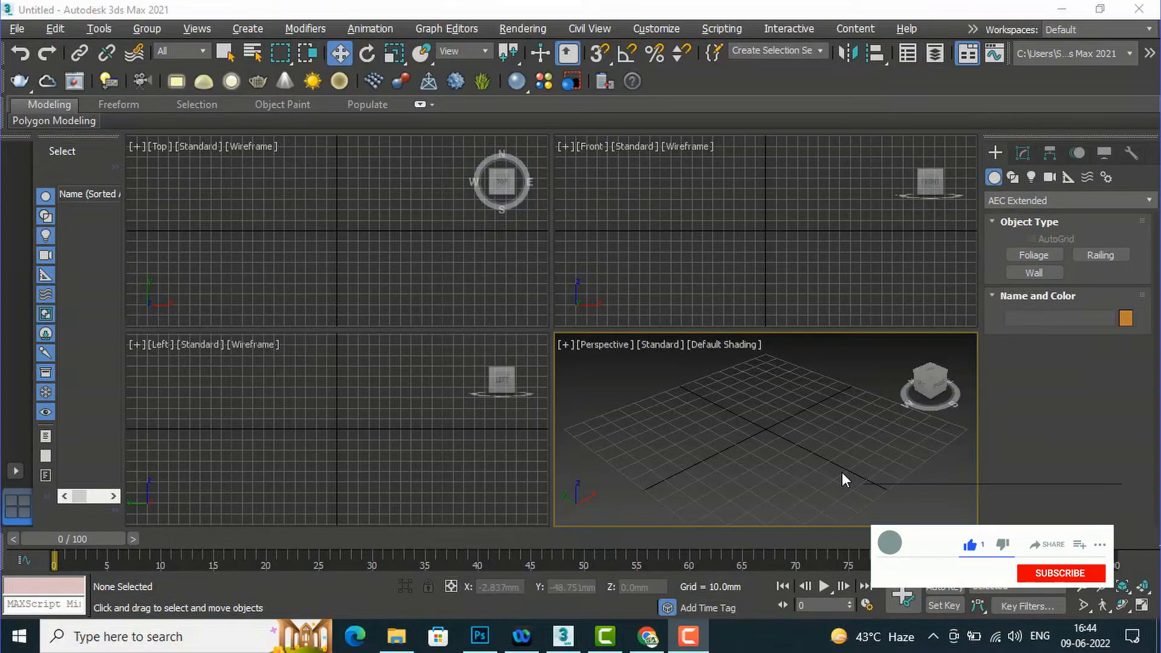
{"action": "left_click", "coordinate": [1059, 573]}
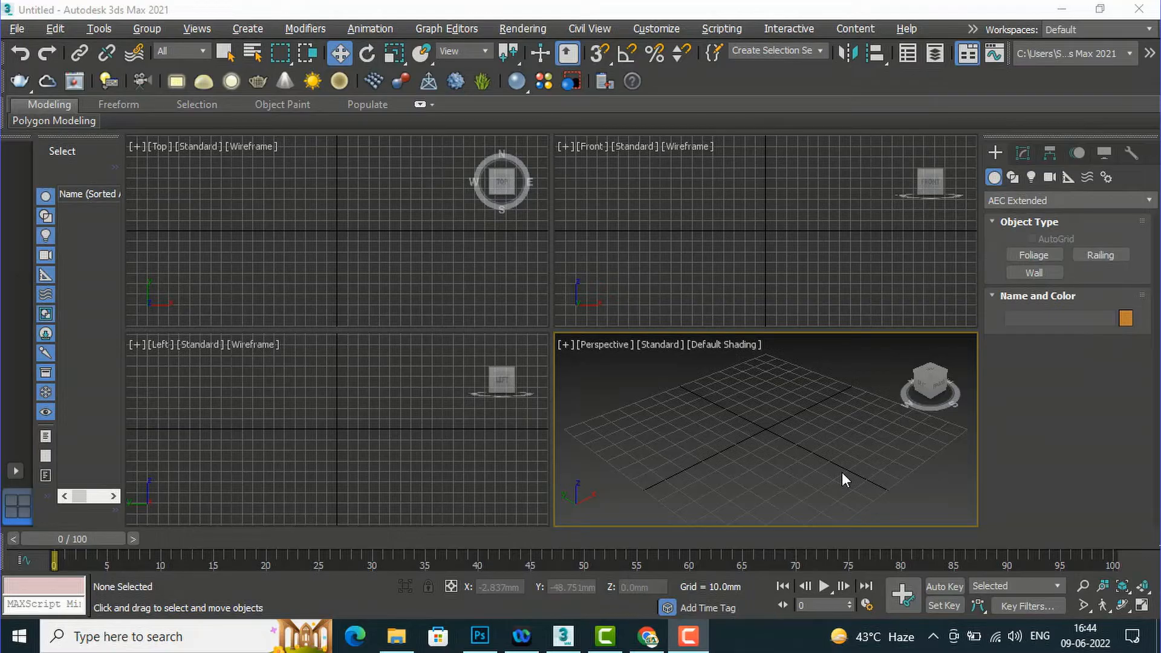
{"action": "mouse_move", "coordinate": [888, 505]}
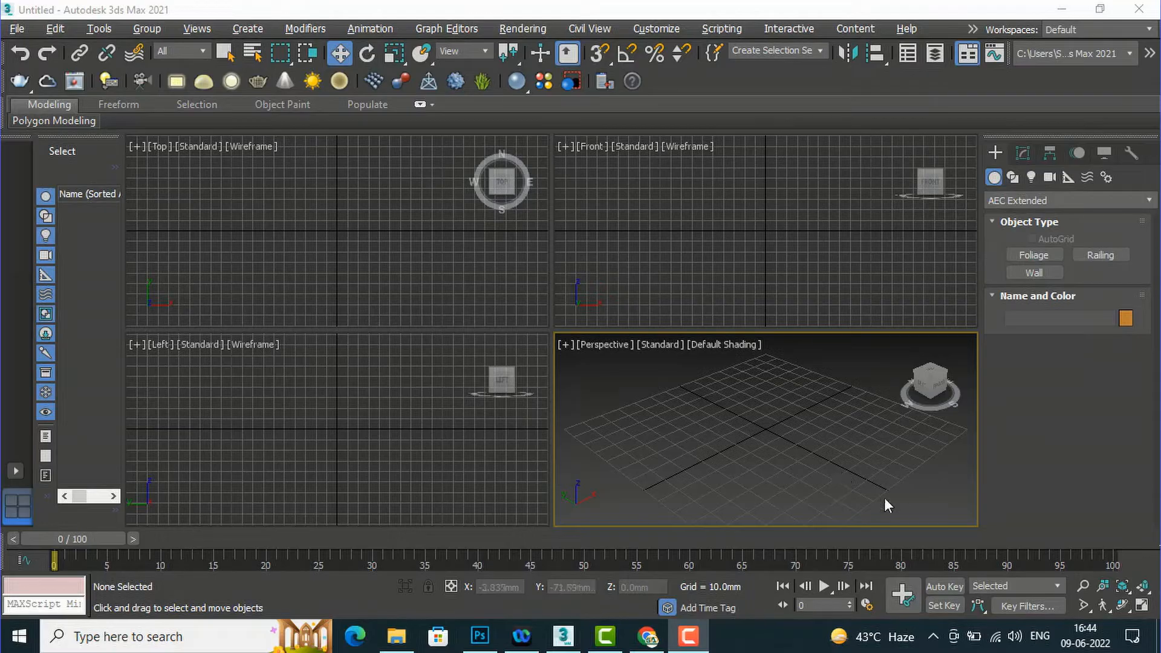
{"action": "mouse_move", "coordinate": [710, 452]}
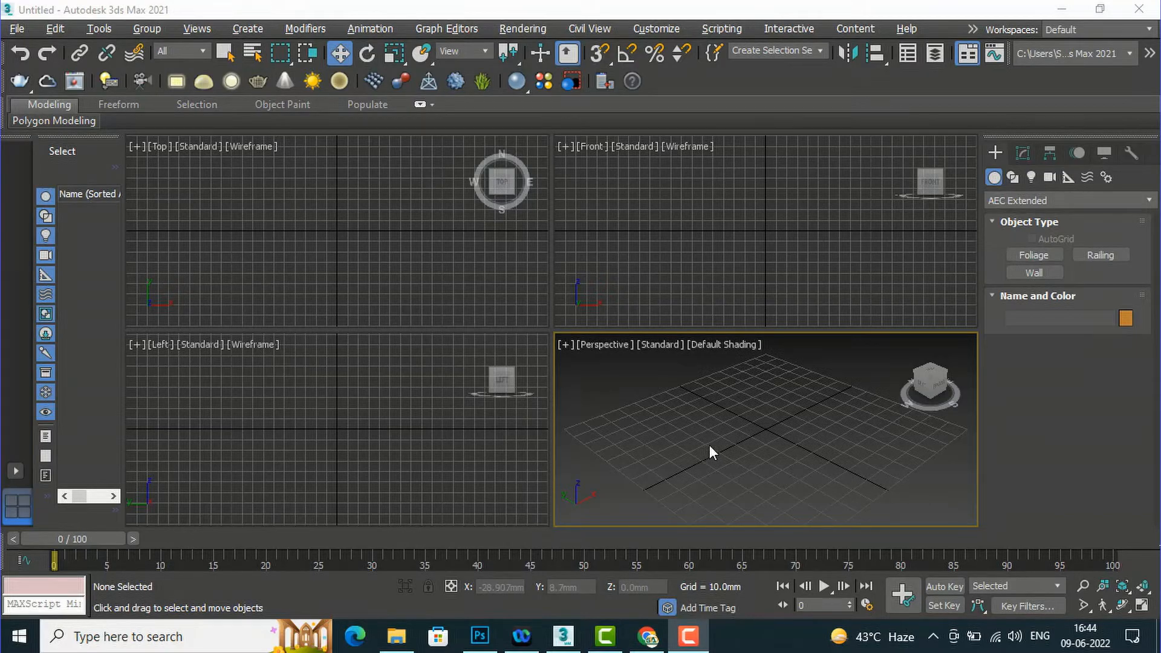
{"action": "left_click", "coordinate": [1032, 272]}
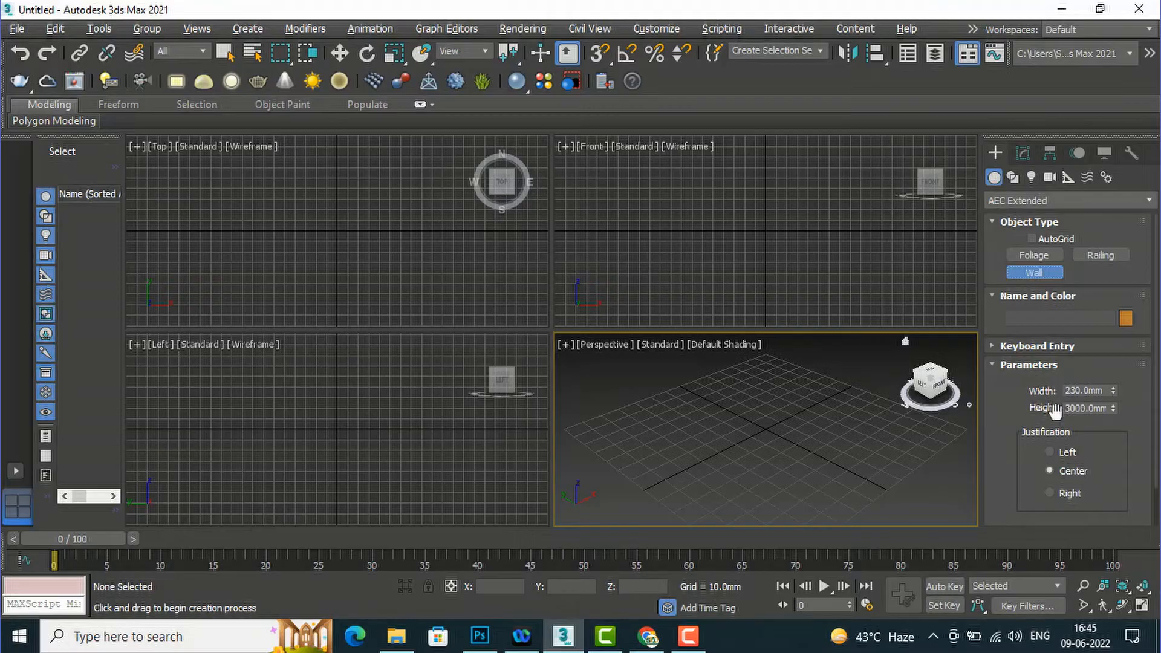
{"action": "mouse_move", "coordinate": [1068, 433]}
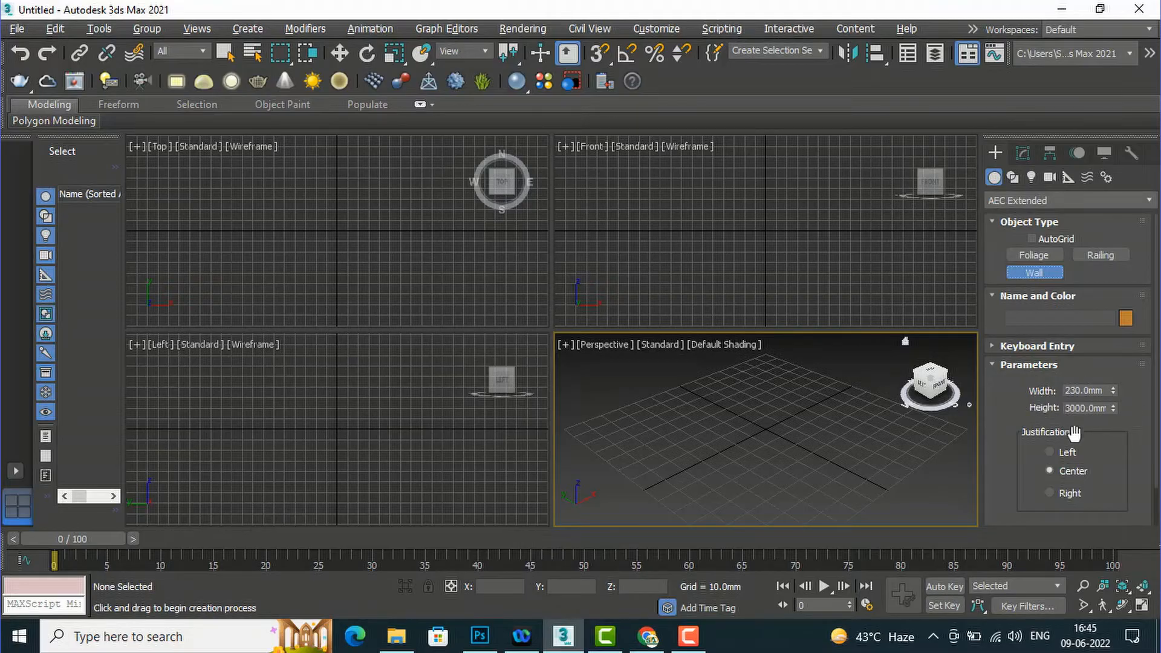
{"action": "scroll", "scroll_direction": "down", "scroll_amount": 3}
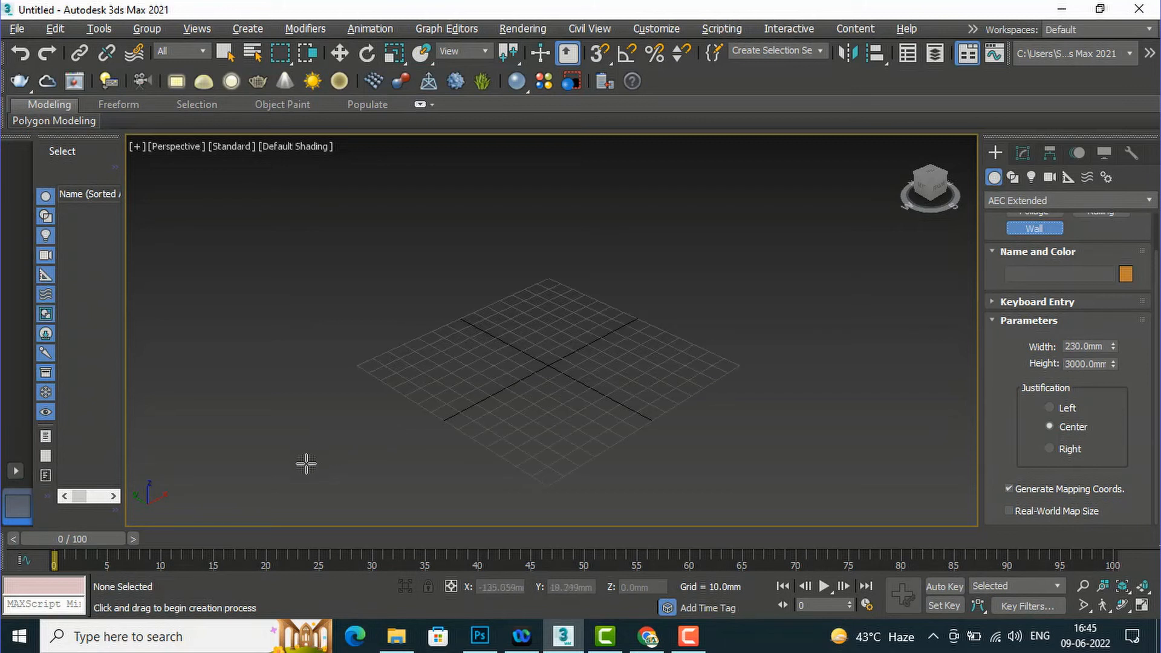
Draw the freehand wall corner by corner on the ground grid, declining each Weld Point prompt
{"action": "left_click_drag", "start_coordinate": [306, 463], "coordinate": [362, 426]}
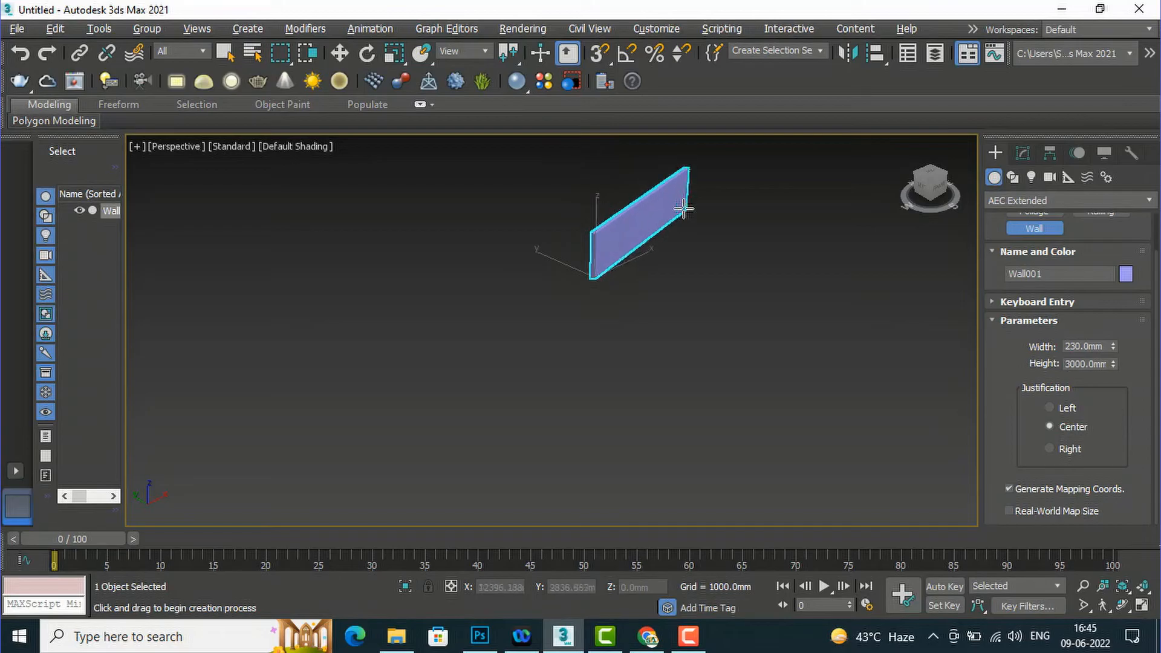
{"action": "left_click_drag", "start_coordinate": [681, 209], "coordinate": [807, 252]}
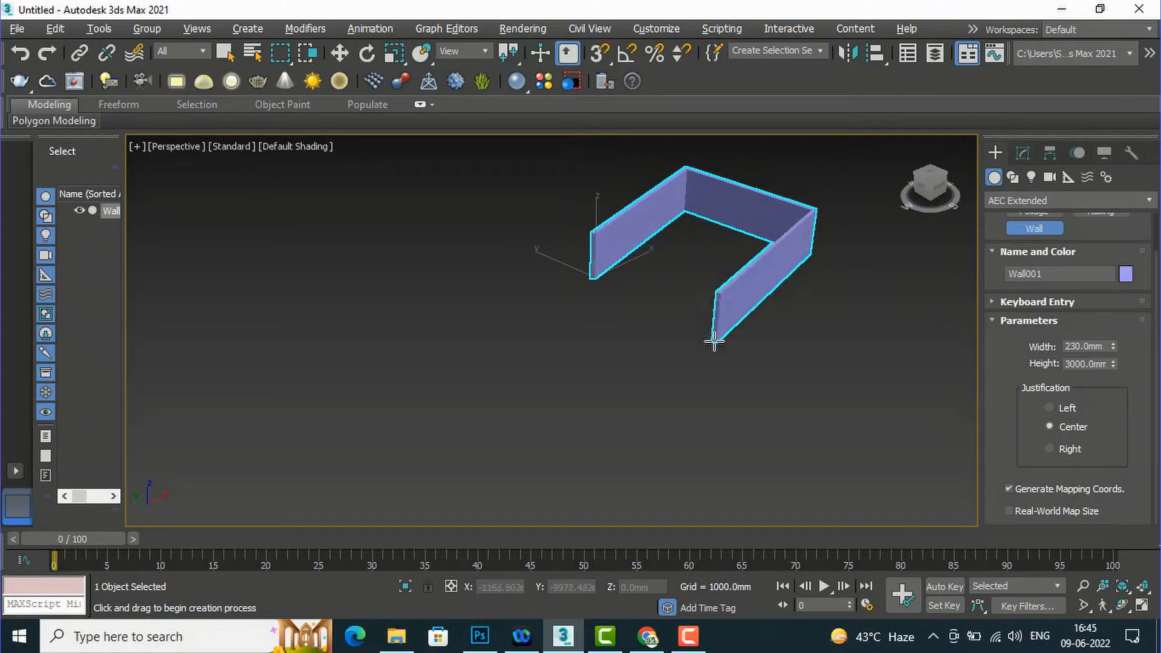
{"action": "left_click", "coordinate": [715, 342]}
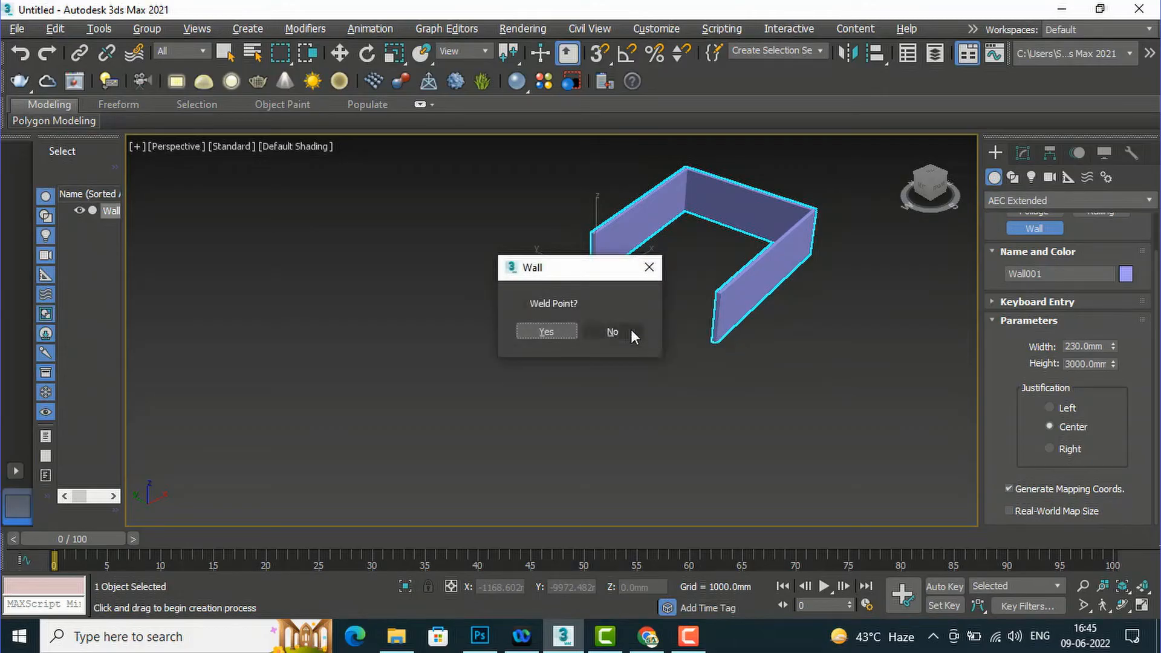
{"action": "left_click", "coordinate": [612, 331]}
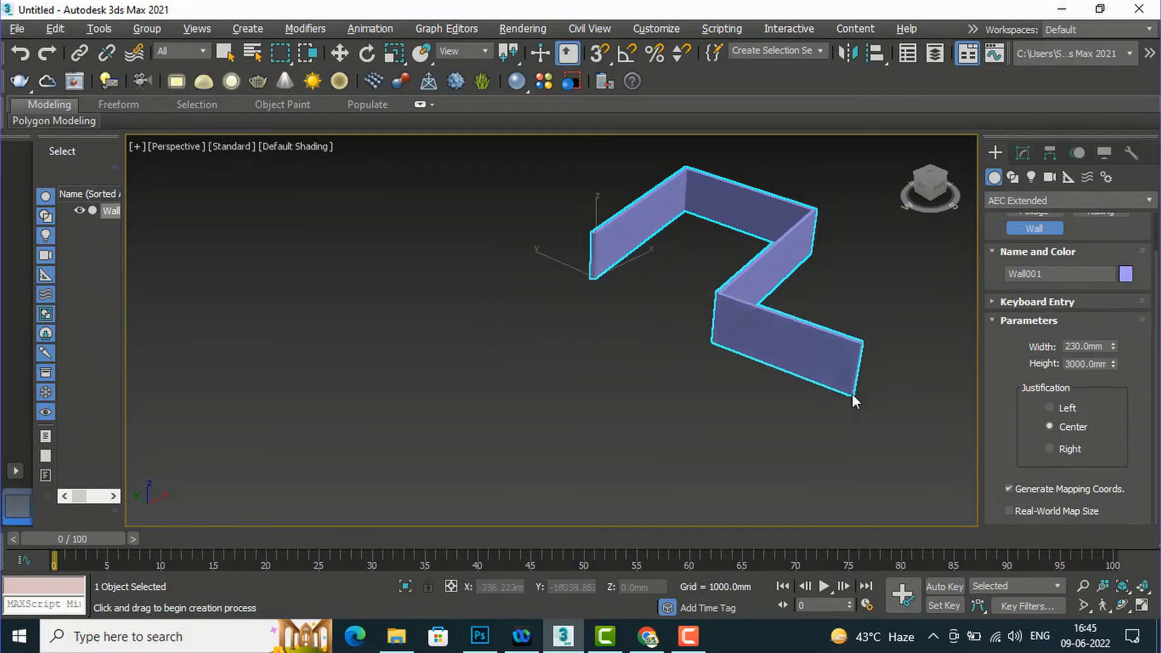
{"action": "left_click", "coordinate": [852, 400]}
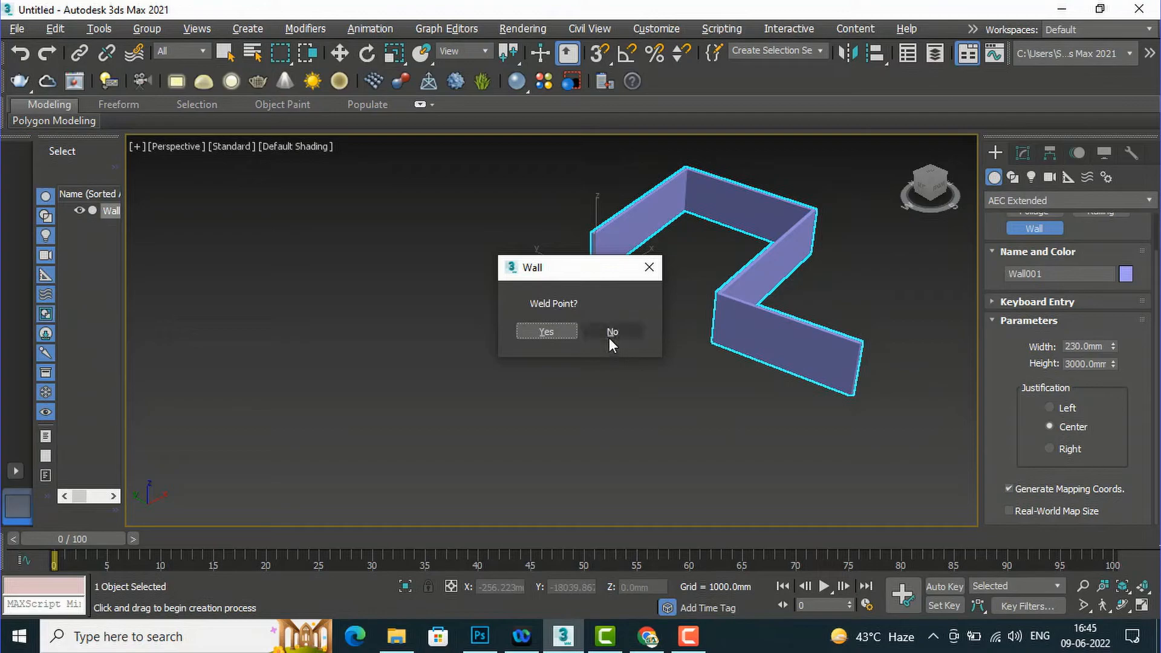
{"action": "left_click", "coordinate": [612, 332]}
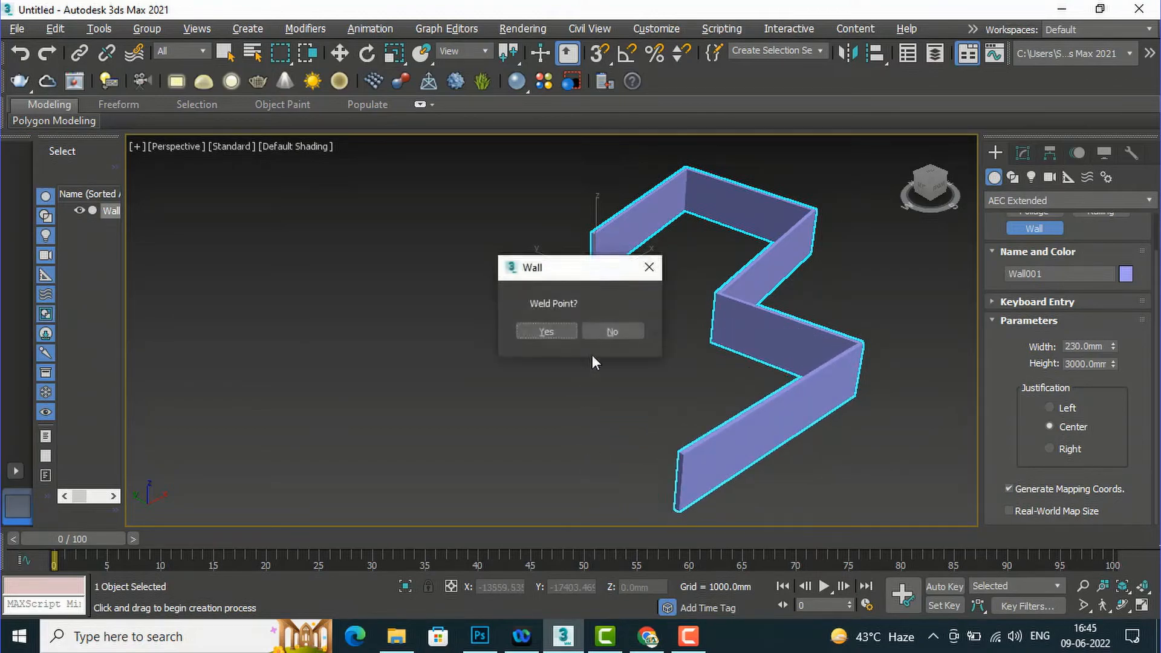
{"action": "left_click", "coordinate": [546, 331]}
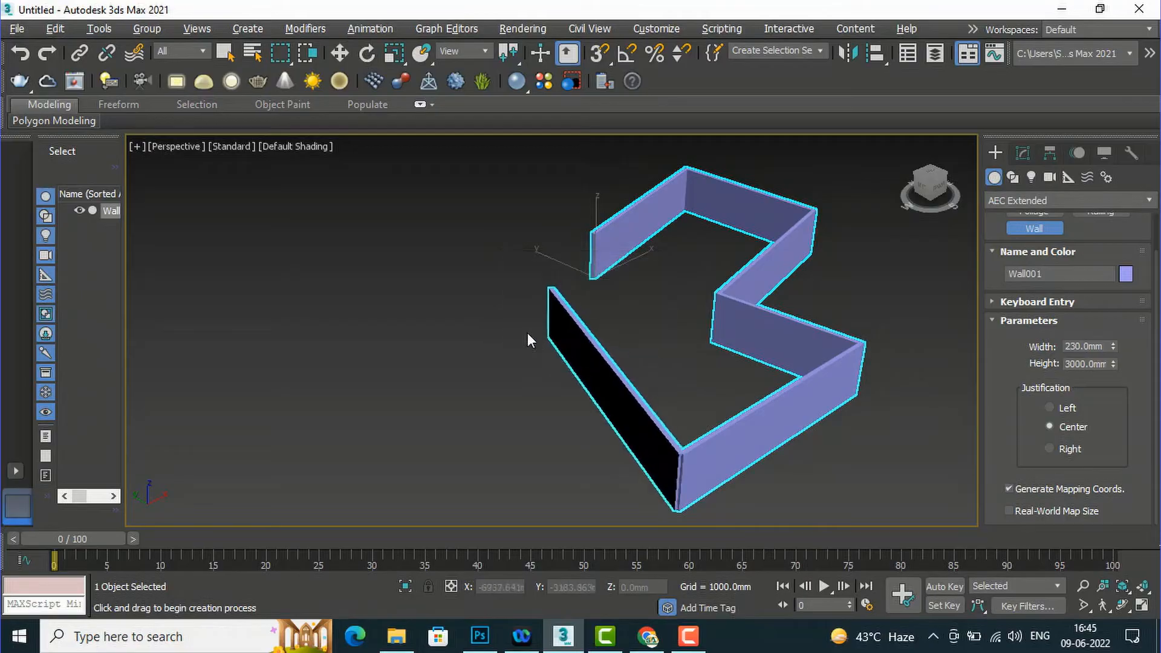
Return the wall to its start point and weld it closed into an irregular room perimeter
{"action": "left_click", "coordinate": [547, 341]}
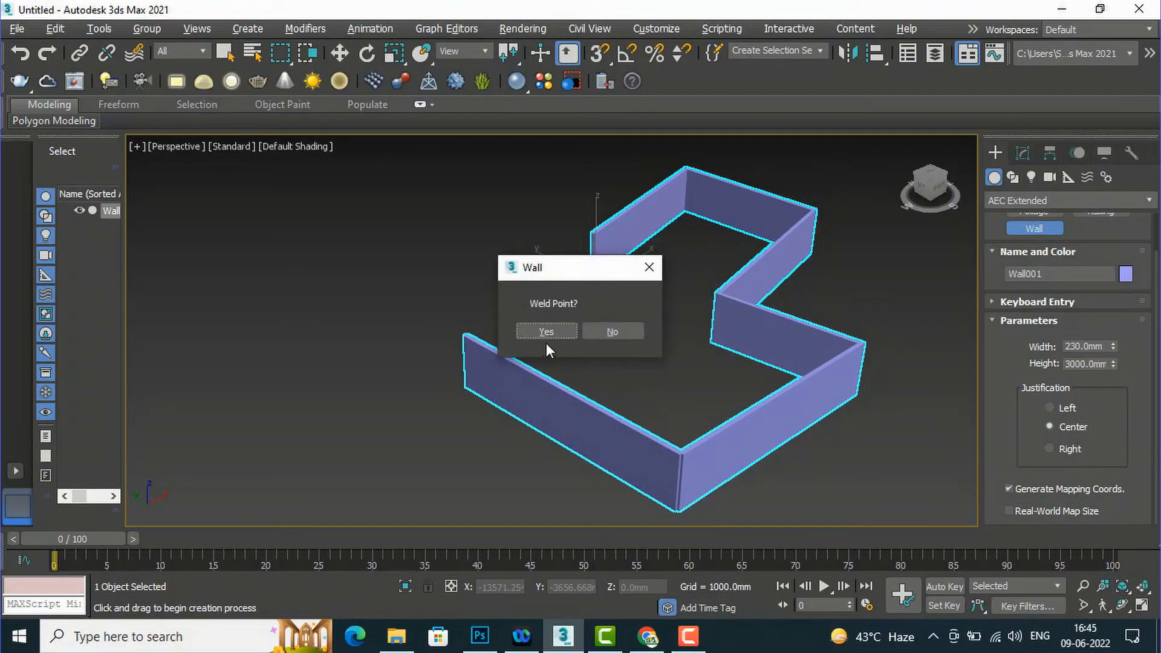
{"action": "left_click", "coordinate": [546, 331]}
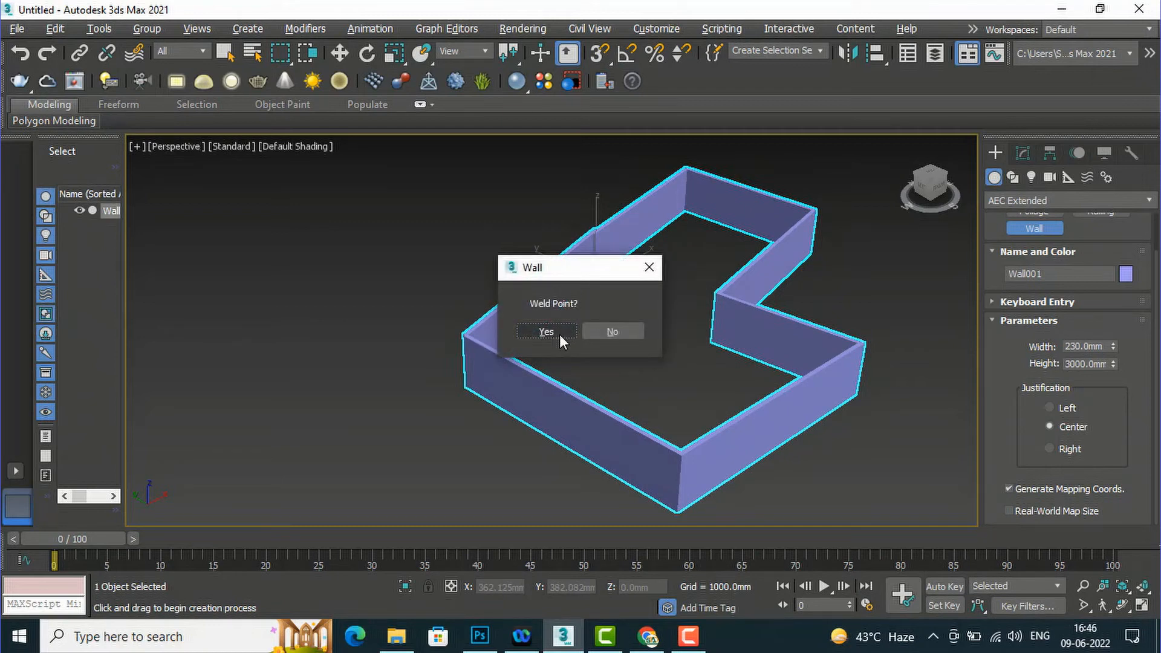
{"action": "left_click", "coordinate": [547, 331]}
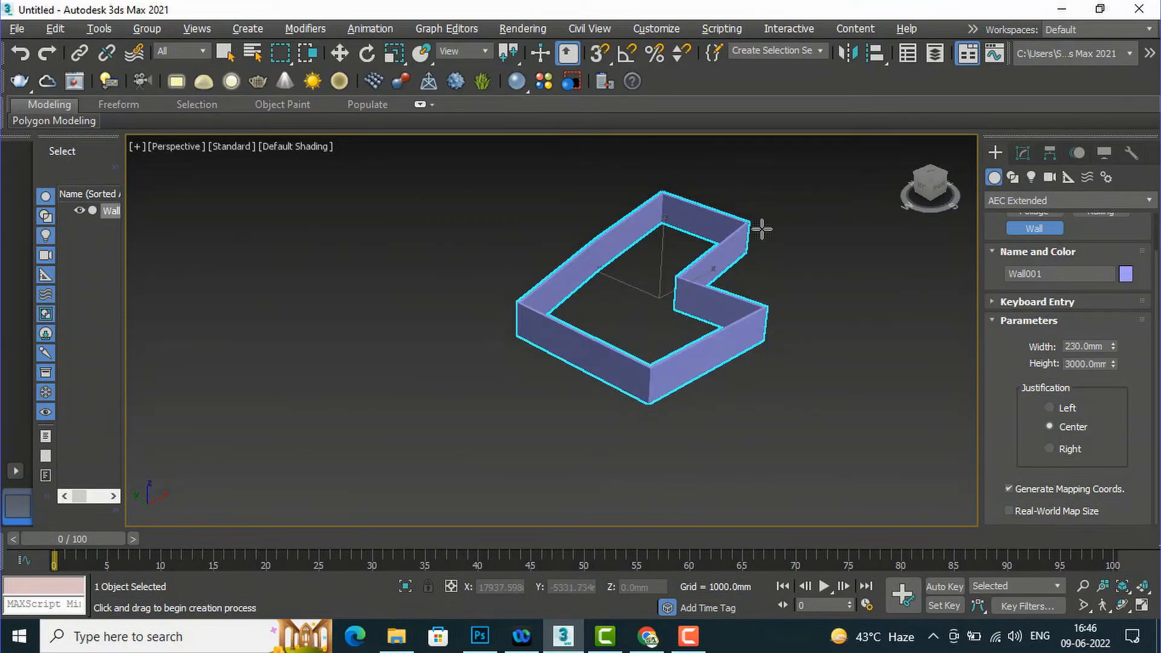
Pan the view to make room beside the closed wall outline
{"action": "left_click_drag", "start_coordinate": [763, 229], "coordinate": [335, 225]}
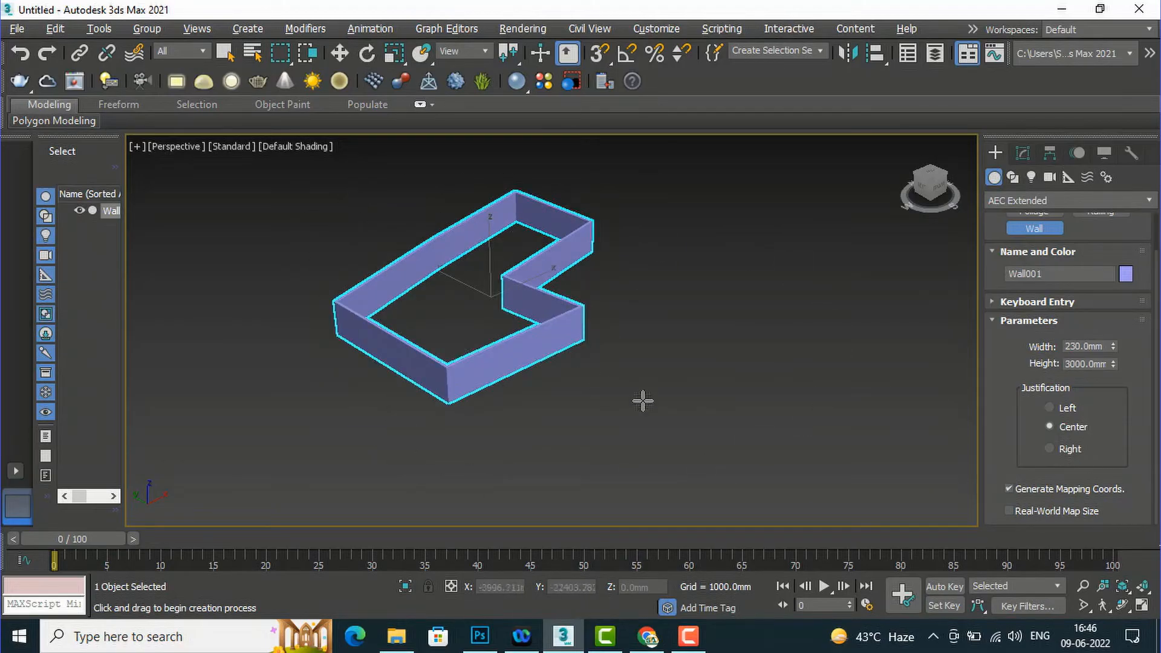
{"action": "mouse_move", "coordinate": [729, 468]}
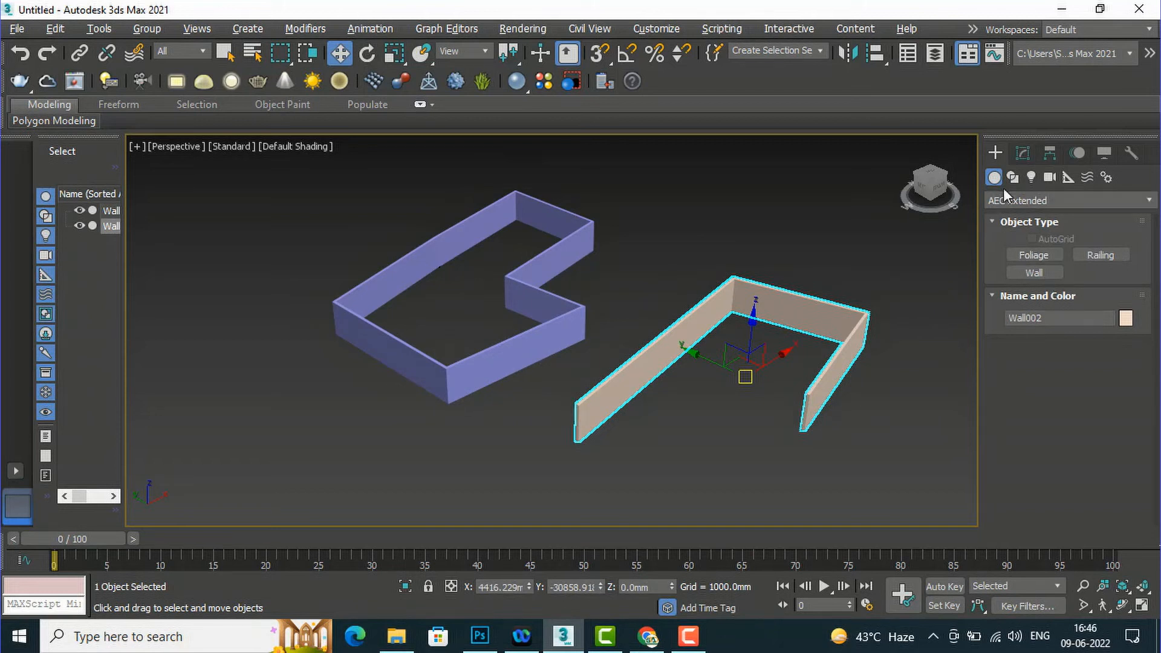
Draw a flat Rectangle spline on the ground beside the walls, then return to AEC Extended
{"action": "left_click", "coordinate": [1011, 177]}
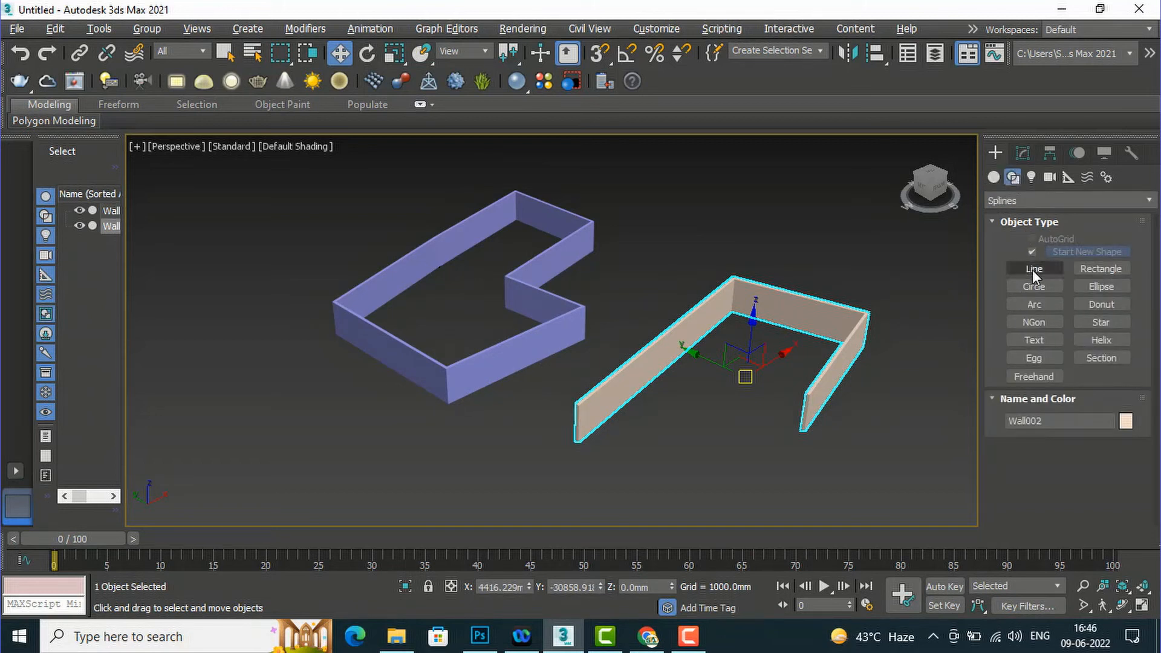
{"action": "left_click", "coordinate": [1034, 268]}
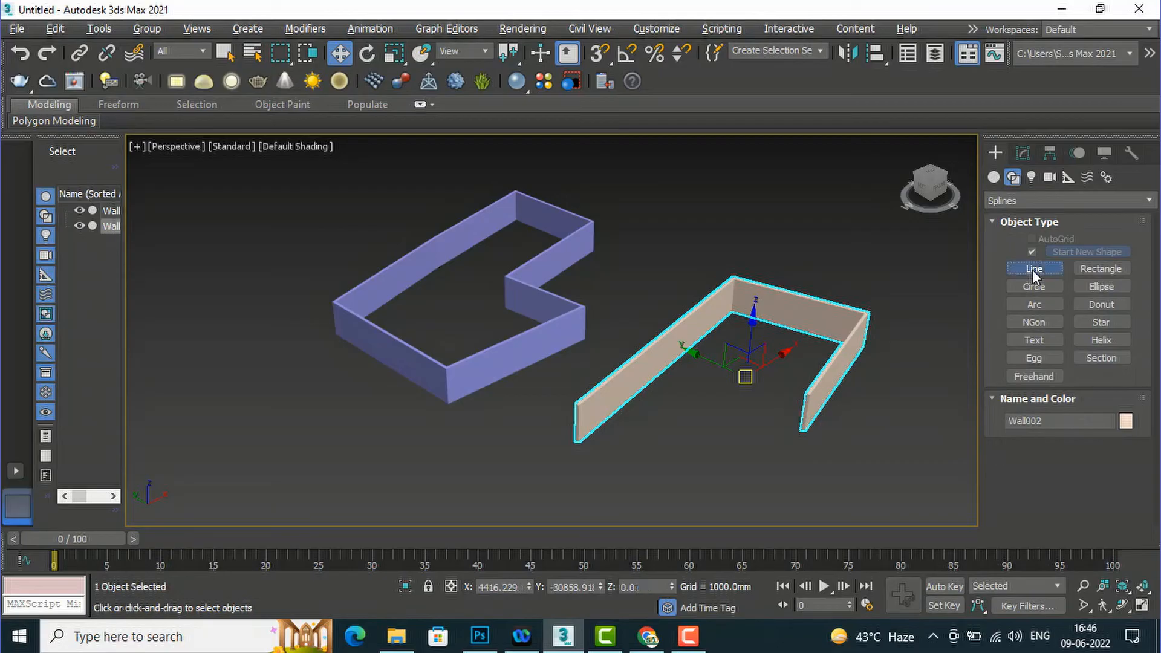
{"action": "left_click", "coordinate": [1034, 269]}
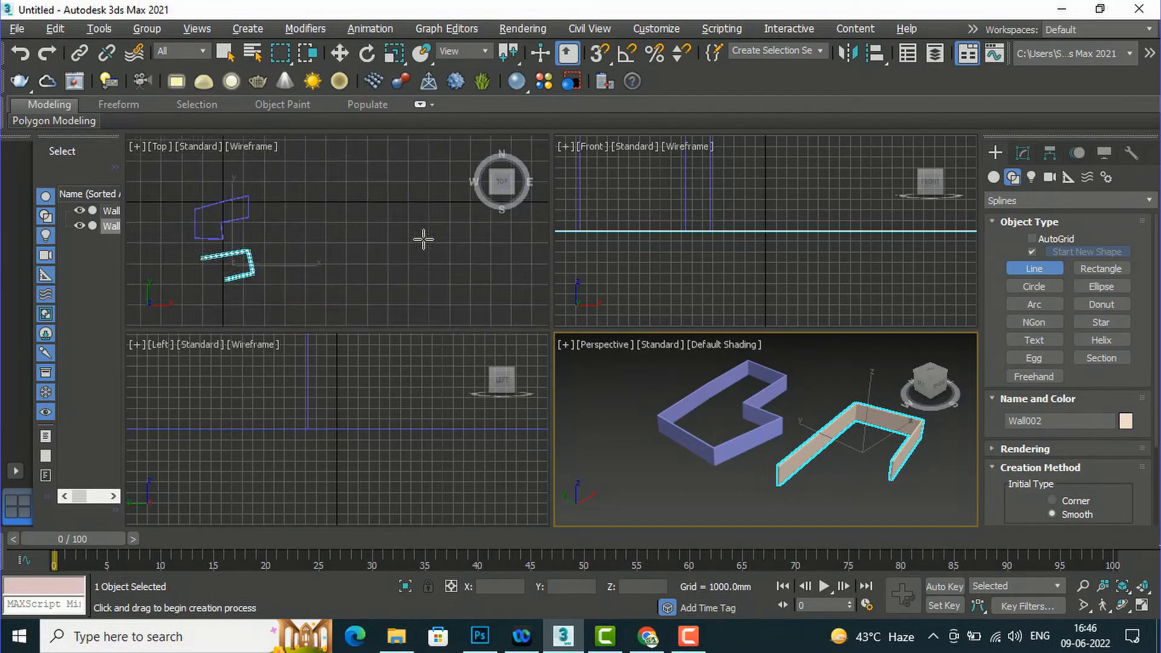
{"action": "mouse_move", "coordinate": [1004, 314]}
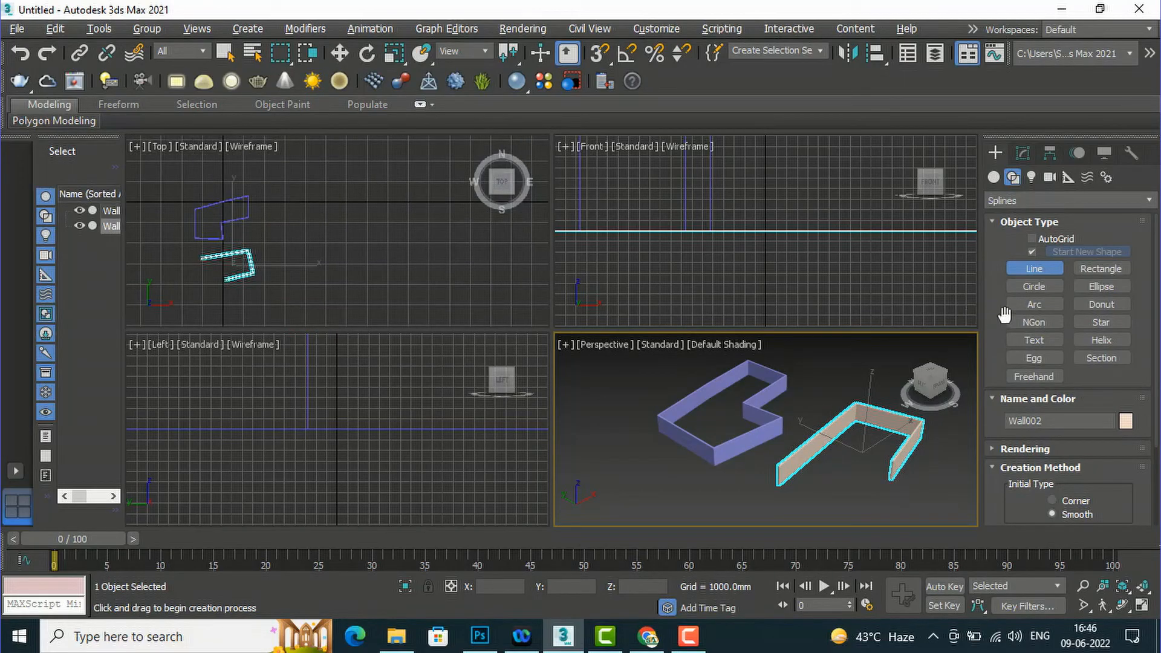
{"action": "left_click", "coordinate": [1100, 269]}
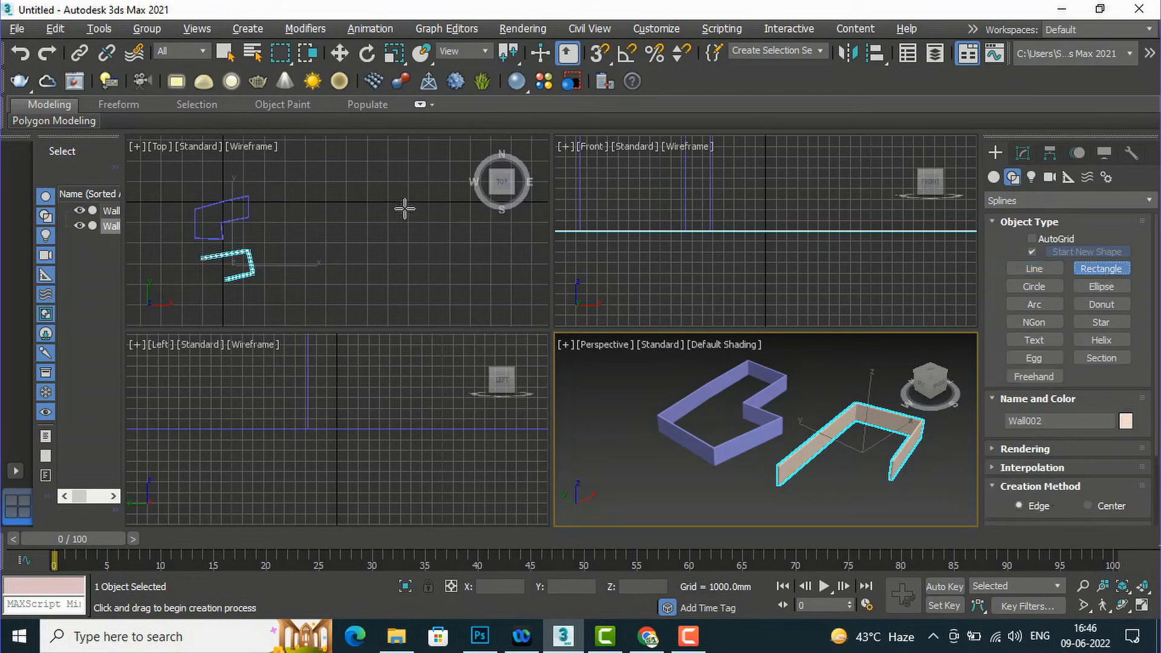
{"action": "left_click_drag", "start_coordinate": [331, 186], "coordinate": [428, 308]}
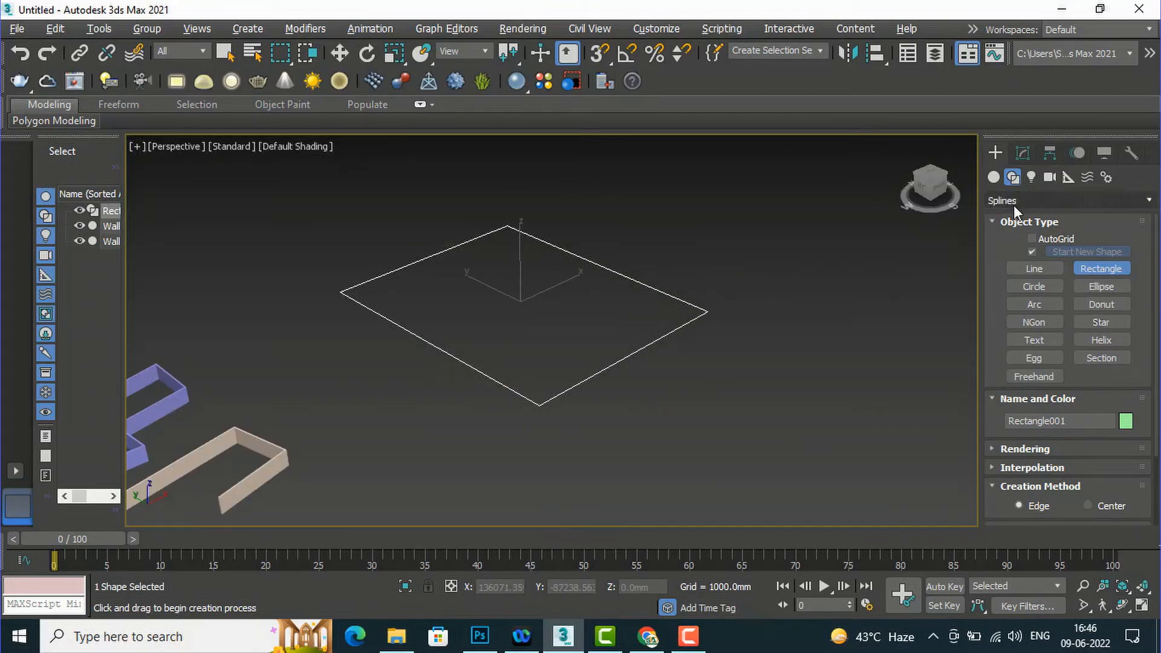
{"action": "left_click", "coordinate": [339, 53]}
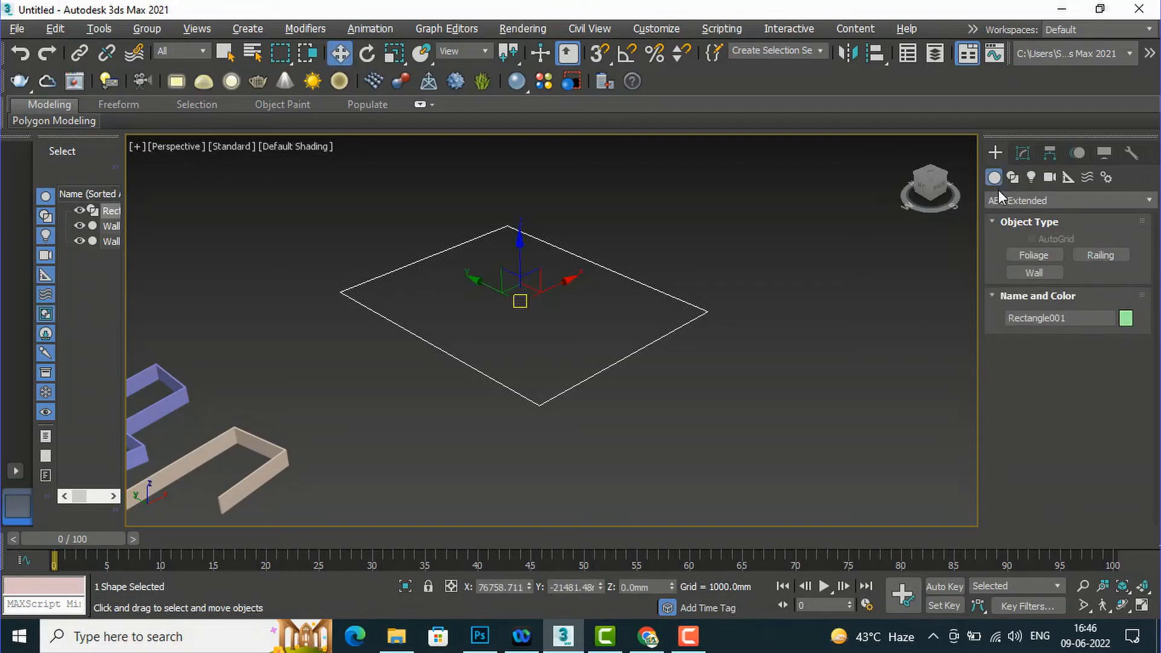
Reactivate Wall and choose Pick Spline from Keyboard Entry to build along the rectangle
{"action": "left_click", "coordinate": [1034, 273]}
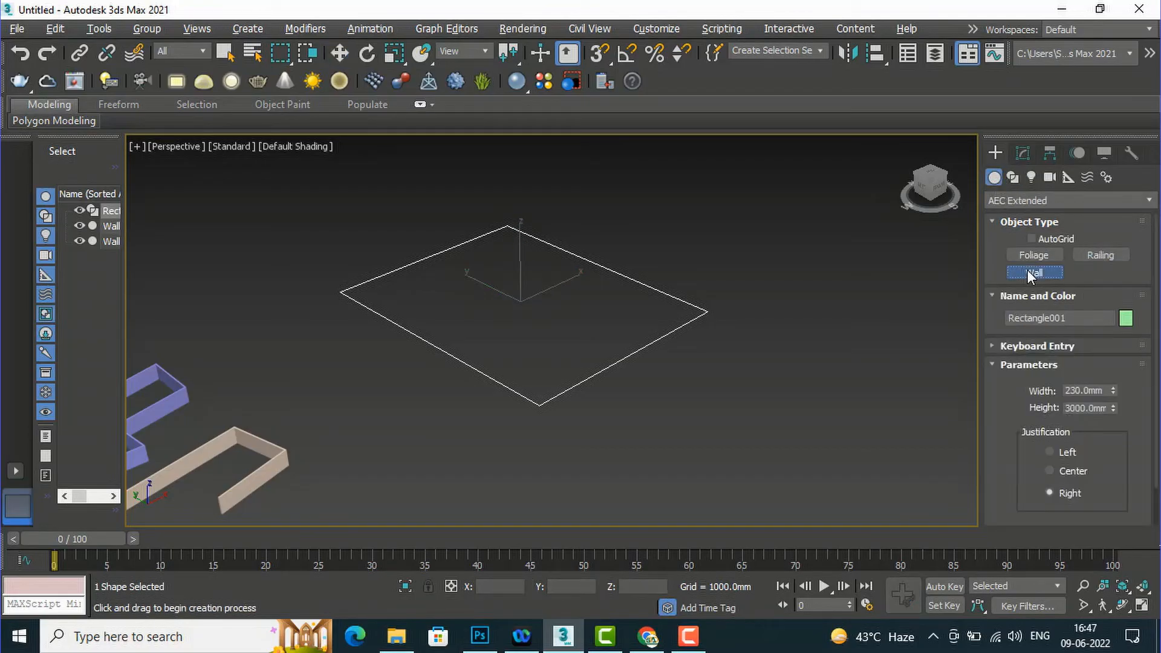
{"action": "left_click", "coordinate": [1034, 273]}
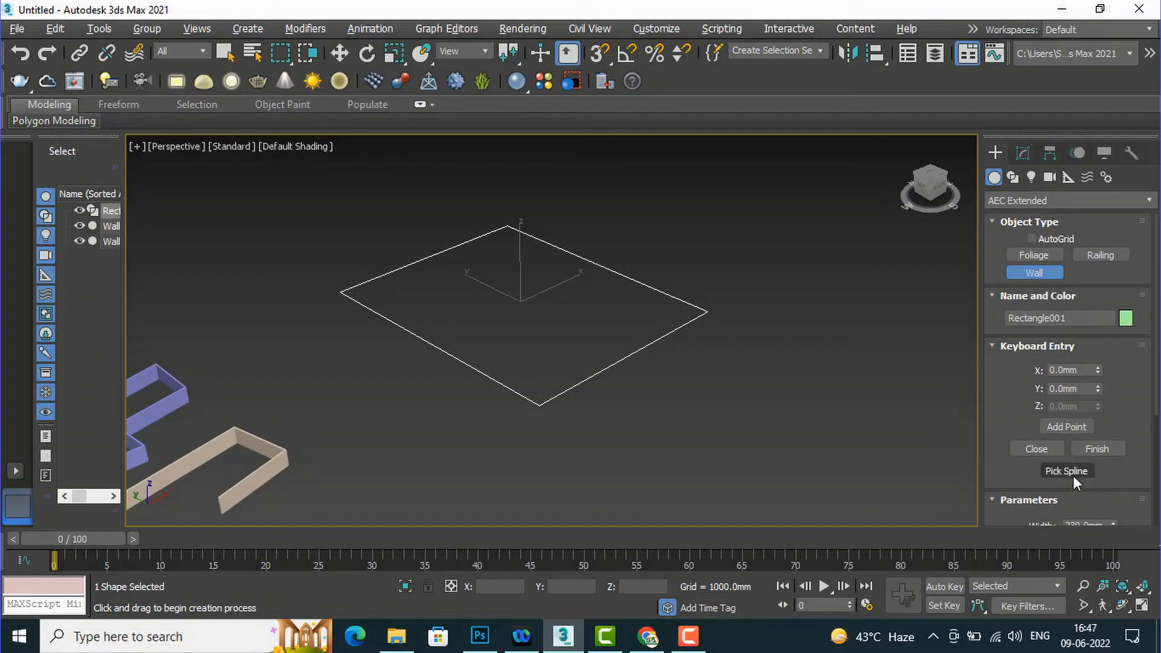
{"action": "left_click", "coordinate": [1066, 471]}
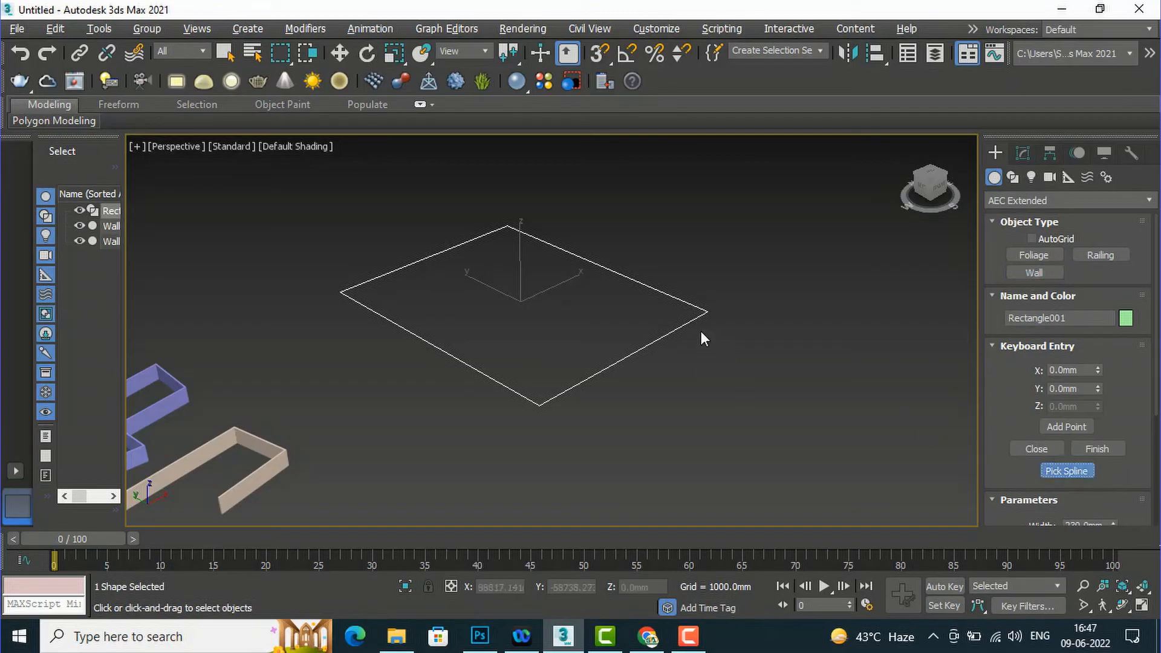
{"action": "mouse_move", "coordinate": [701, 308]}
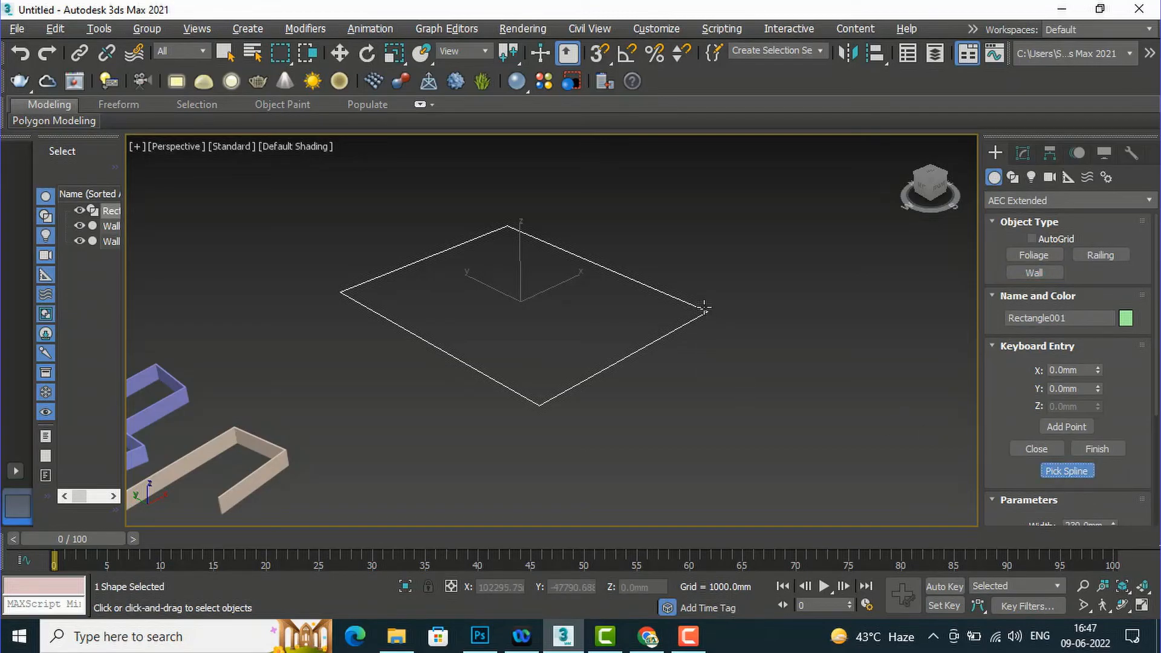